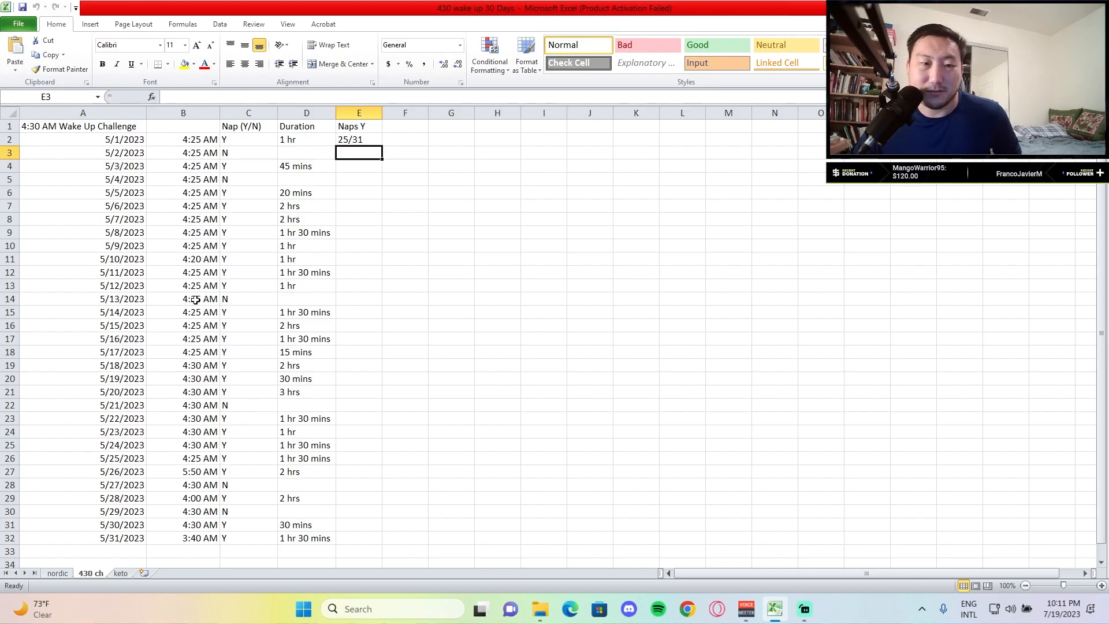
{"action": "mouse_move", "coordinate": [205, 377]}
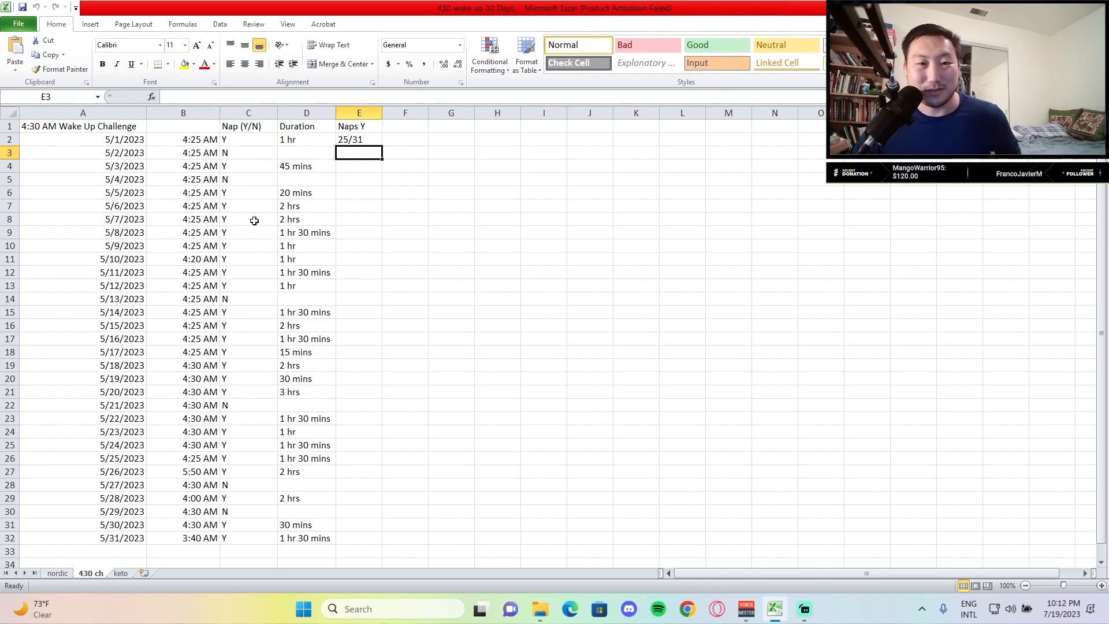
Review the nap entries, then enter 'Overall' as the heading in cell F1.
{"action": "left_click", "coordinate": [358, 139]}
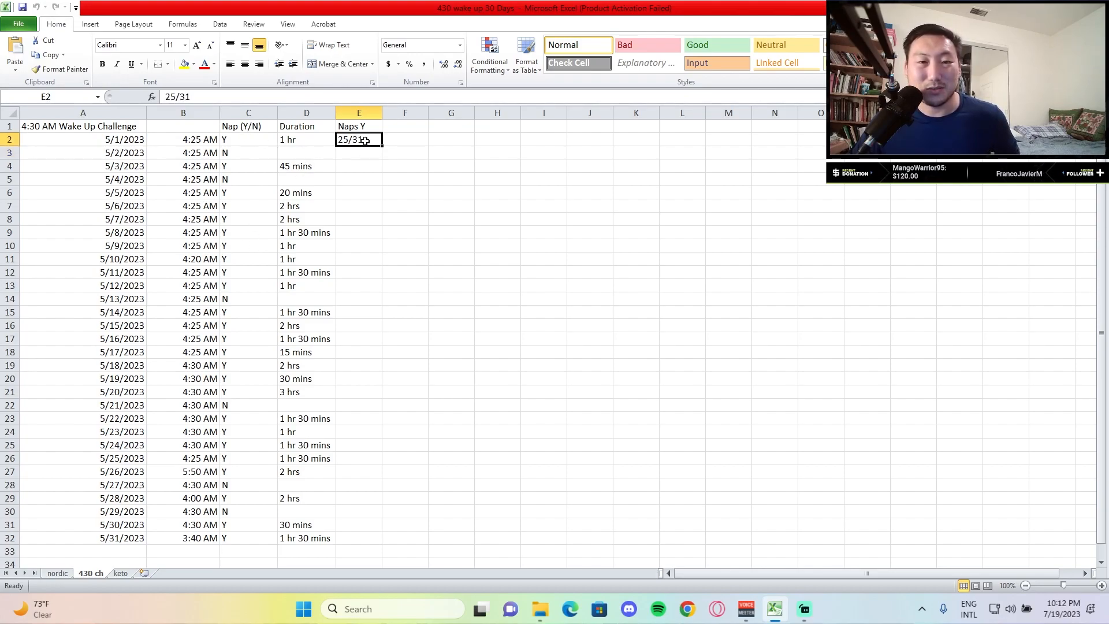
{"action": "mouse_move", "coordinate": [253, 260]}
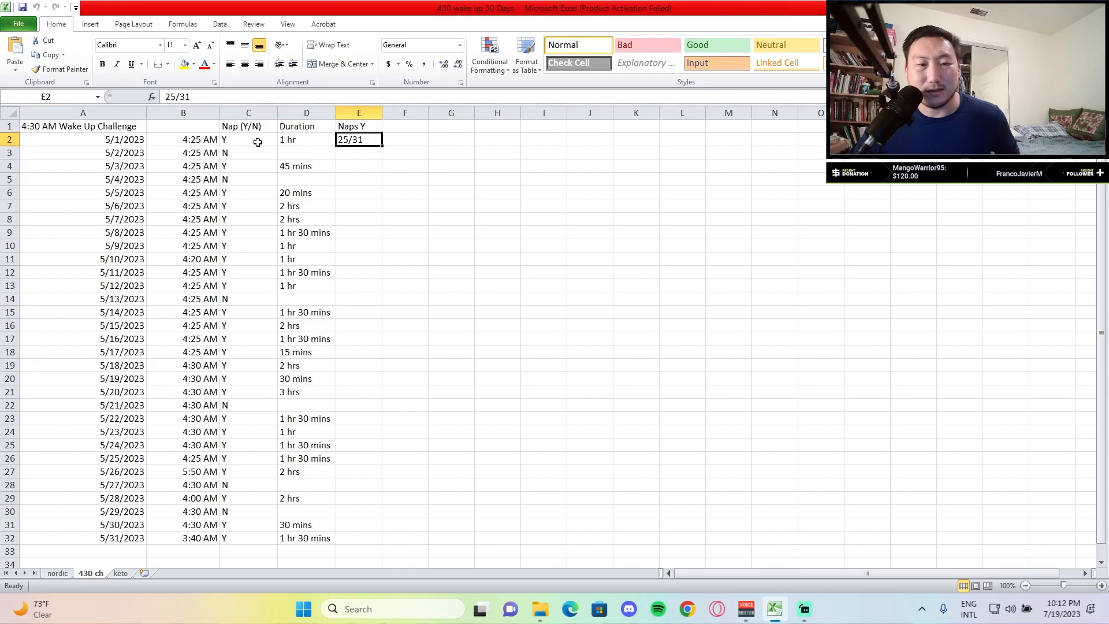
{"action": "mouse_move", "coordinate": [267, 172]}
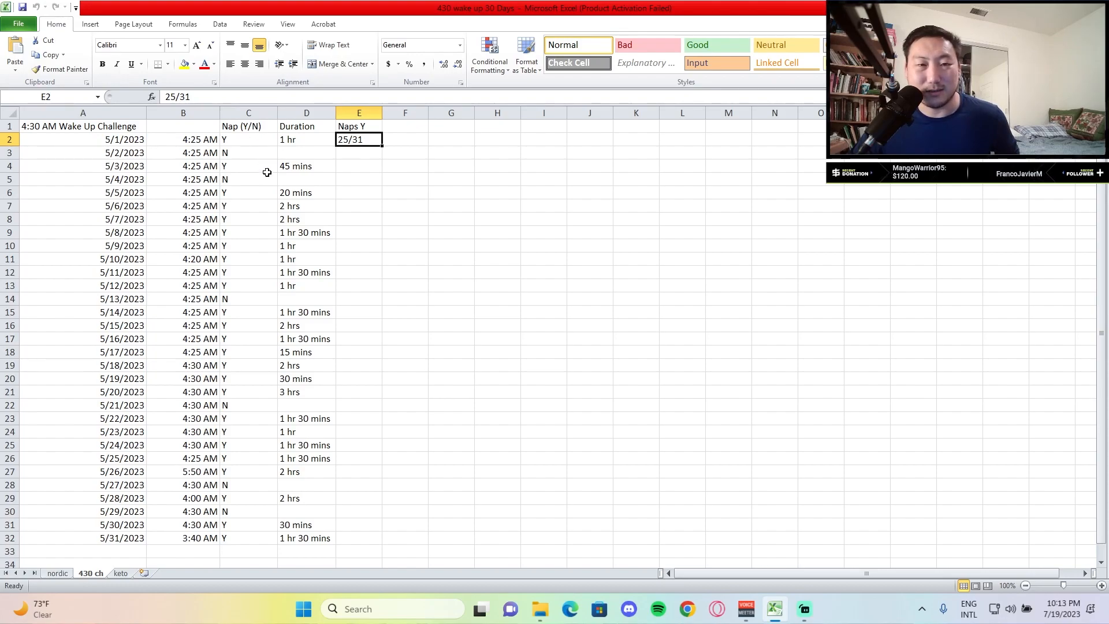
{"action": "mouse_move", "coordinate": [242, 261]}
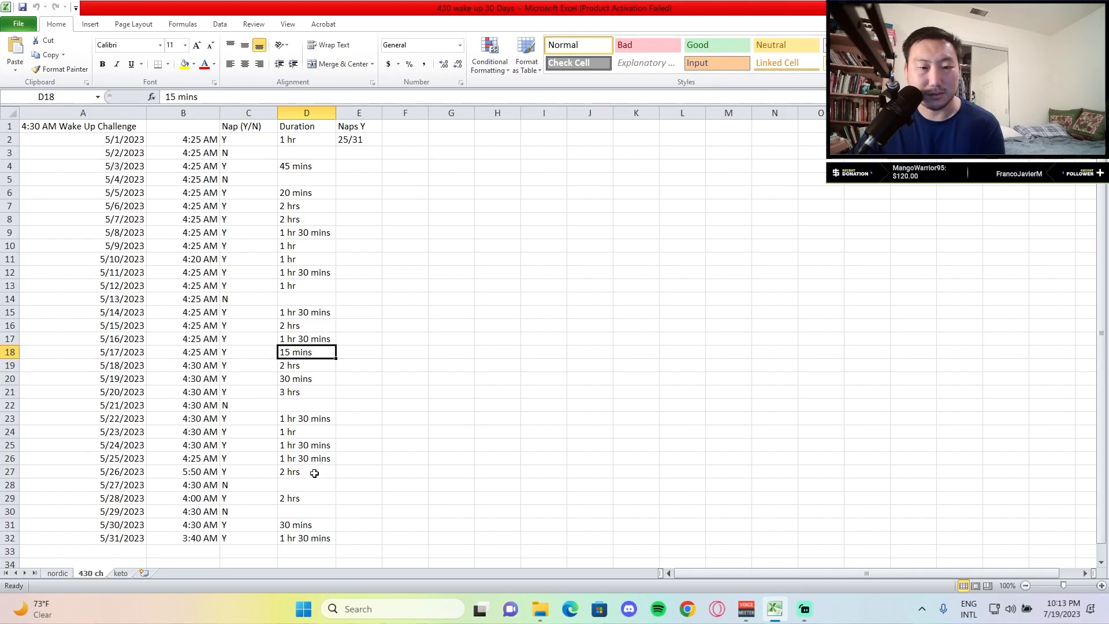
{"action": "mouse_move", "coordinate": [319, 416]}
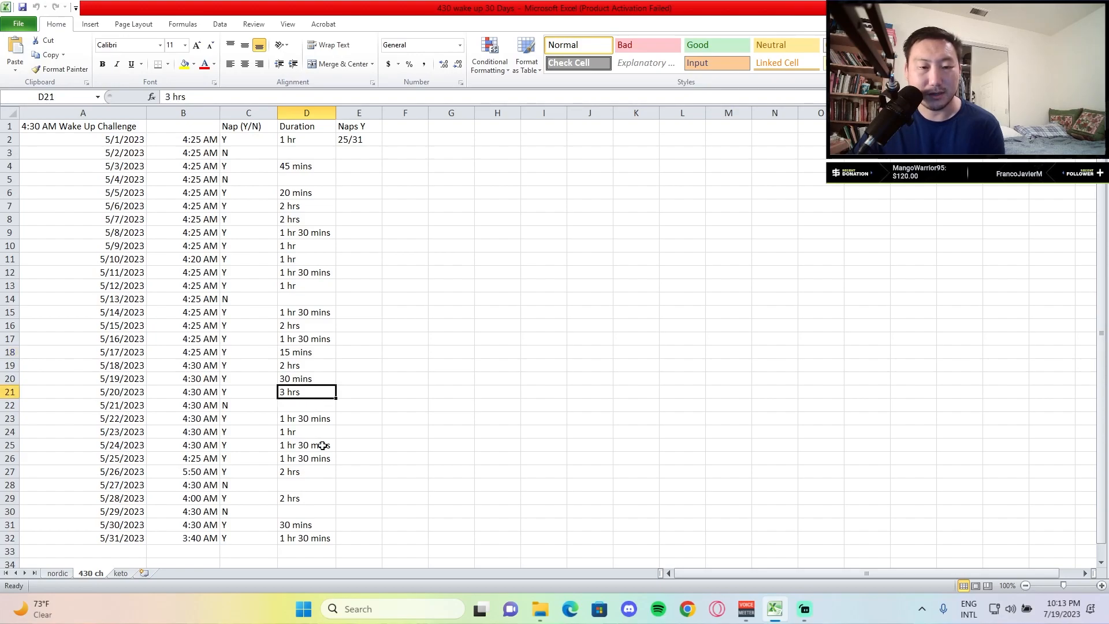
{"action": "mouse_move", "coordinate": [314, 353]}
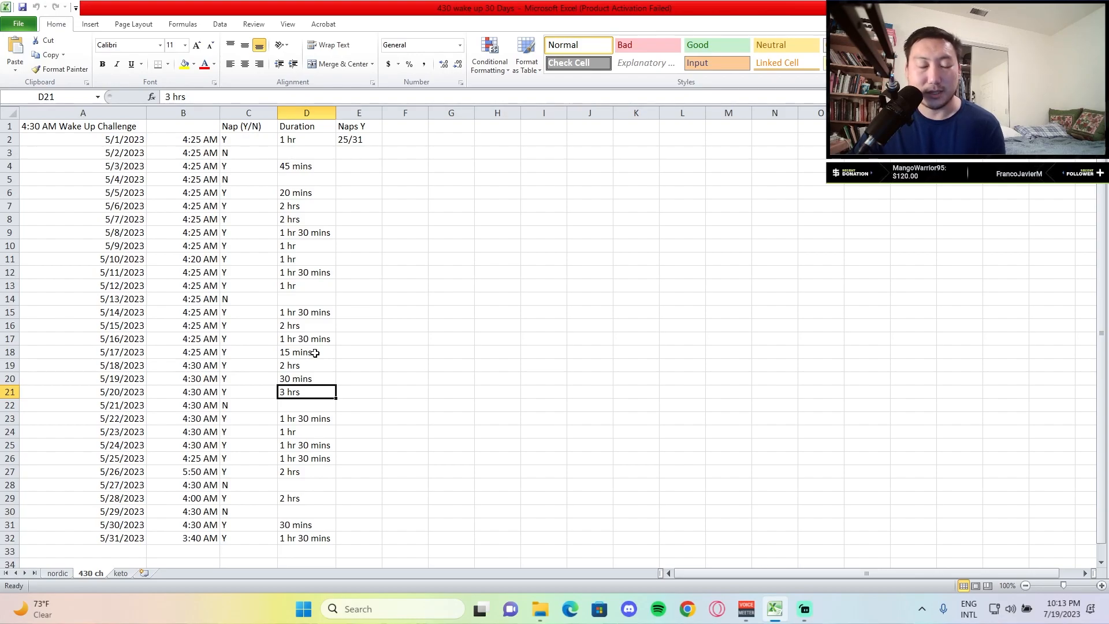
{"action": "left_click", "coordinate": [306, 352]}
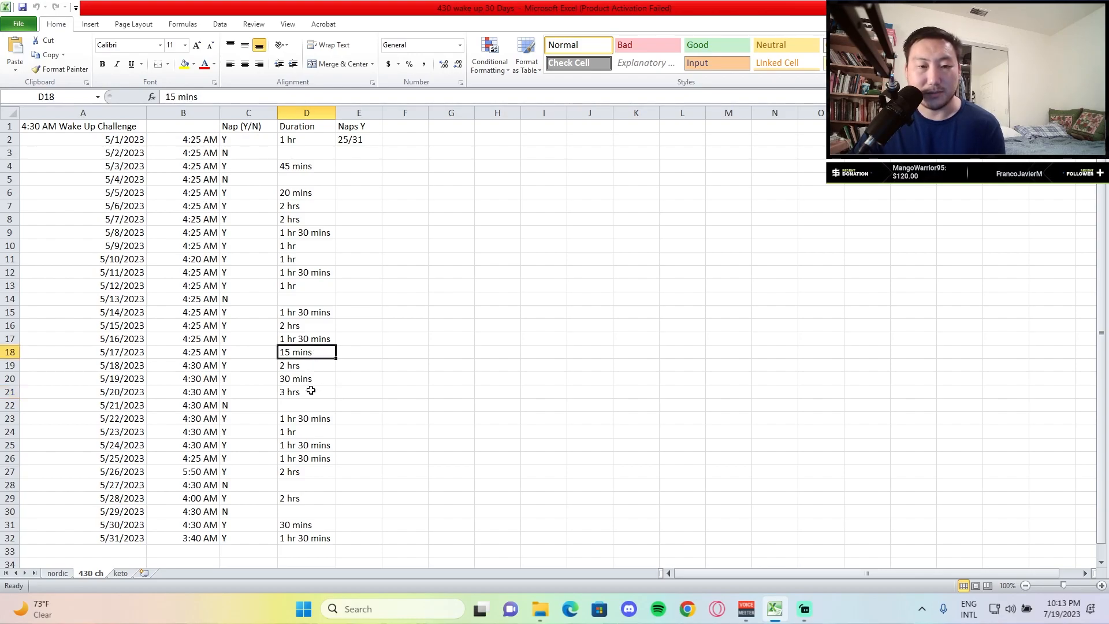
{"action": "mouse_move", "coordinate": [307, 425]}
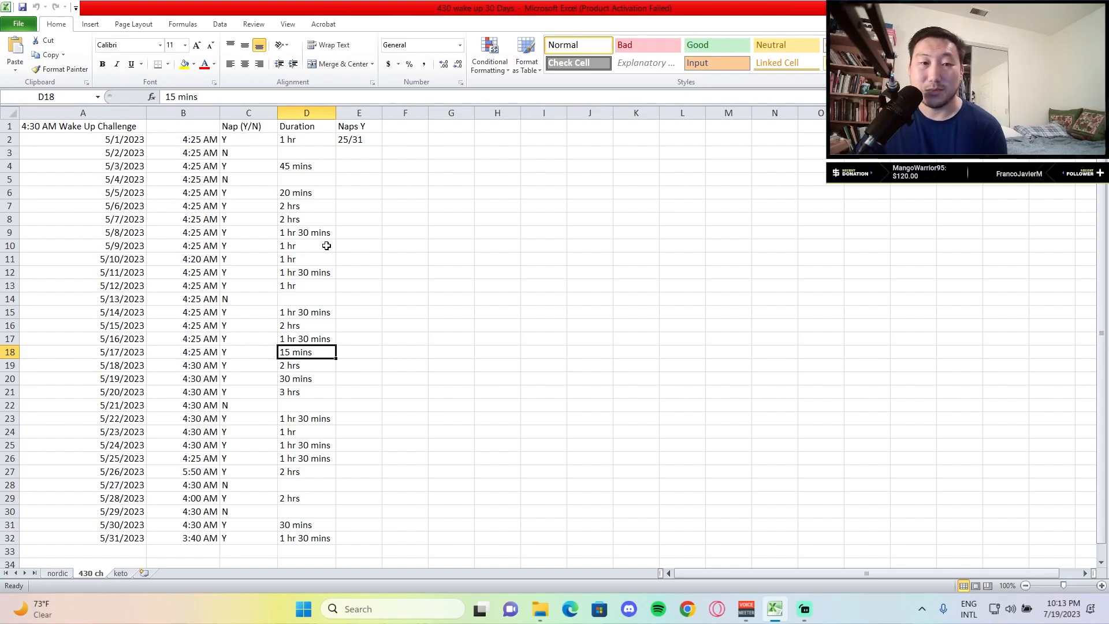
{"action": "mouse_move", "coordinate": [257, 177]}
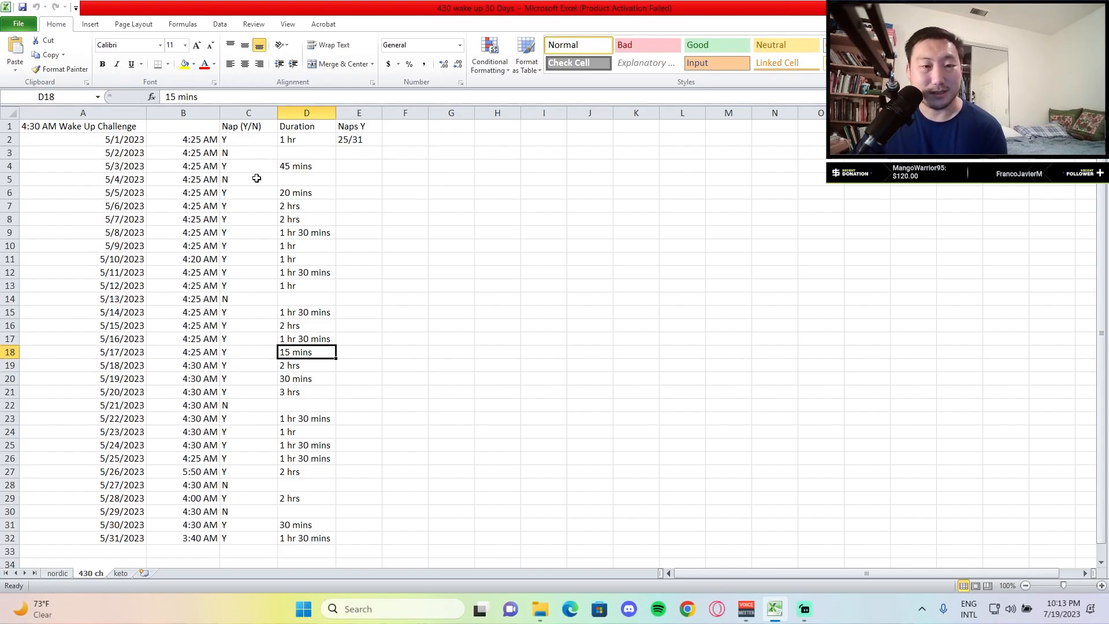
{"action": "mouse_move", "coordinate": [269, 180]}
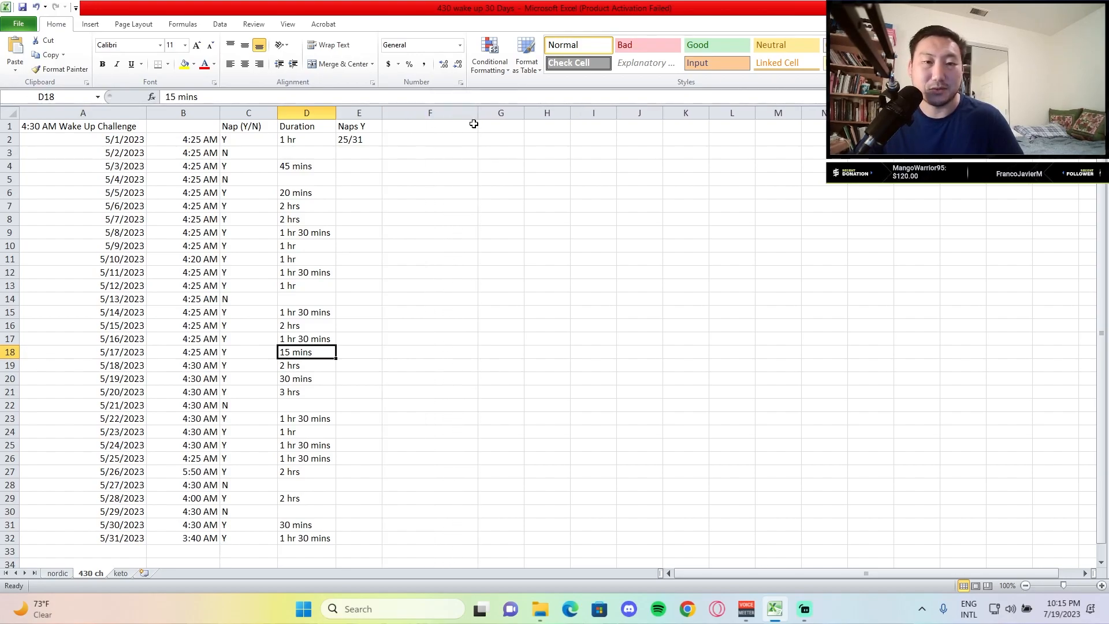
{"action": "left_click", "coordinate": [429, 126]}
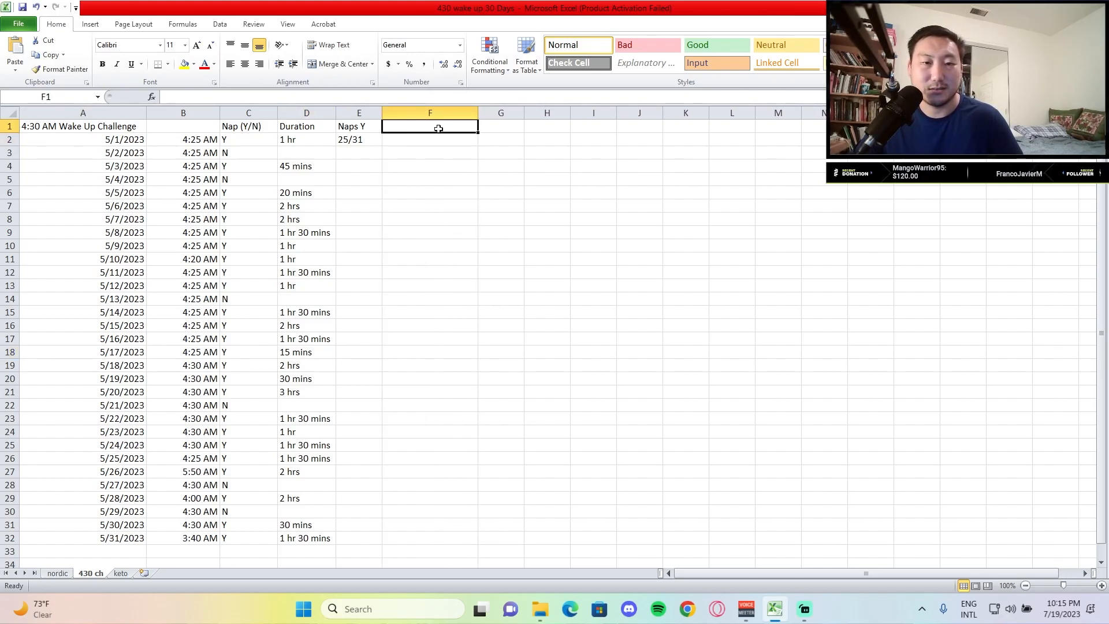
{"action": "type", "text": "Overall"}
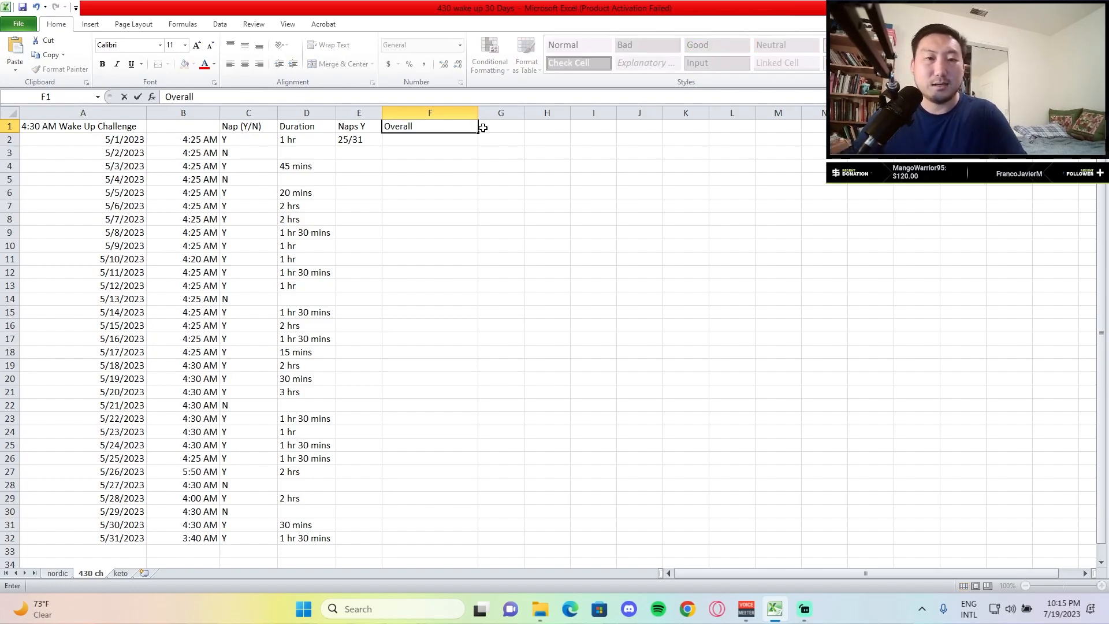
{"action": "key", "text": "enter"}
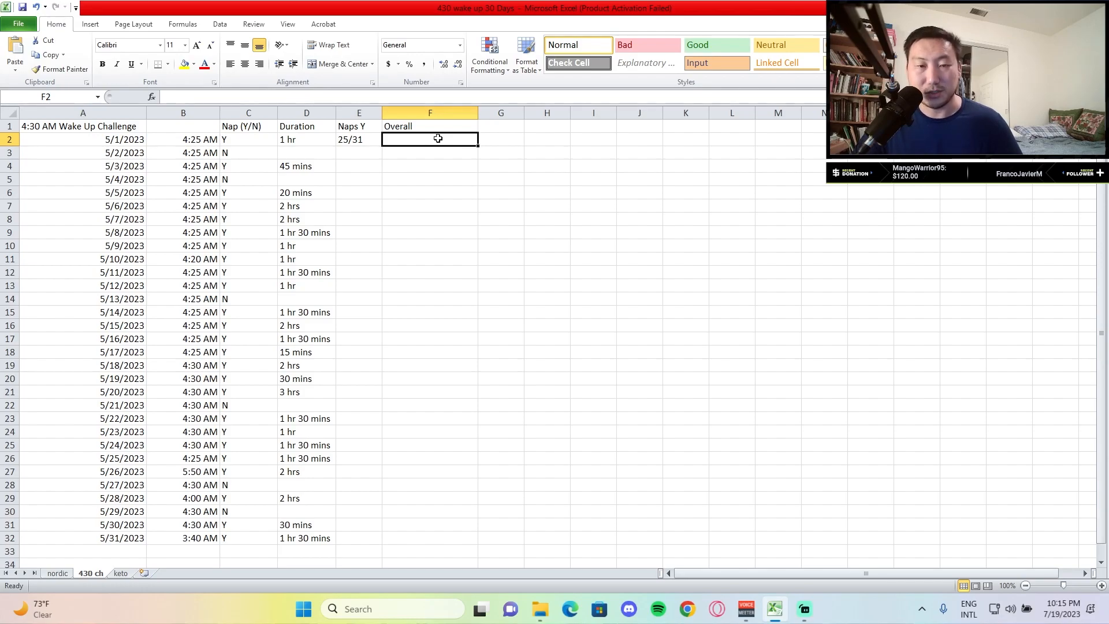
Enter 'productive' in F2 as the first Overall item.
{"action": "type", "text": "prod"}
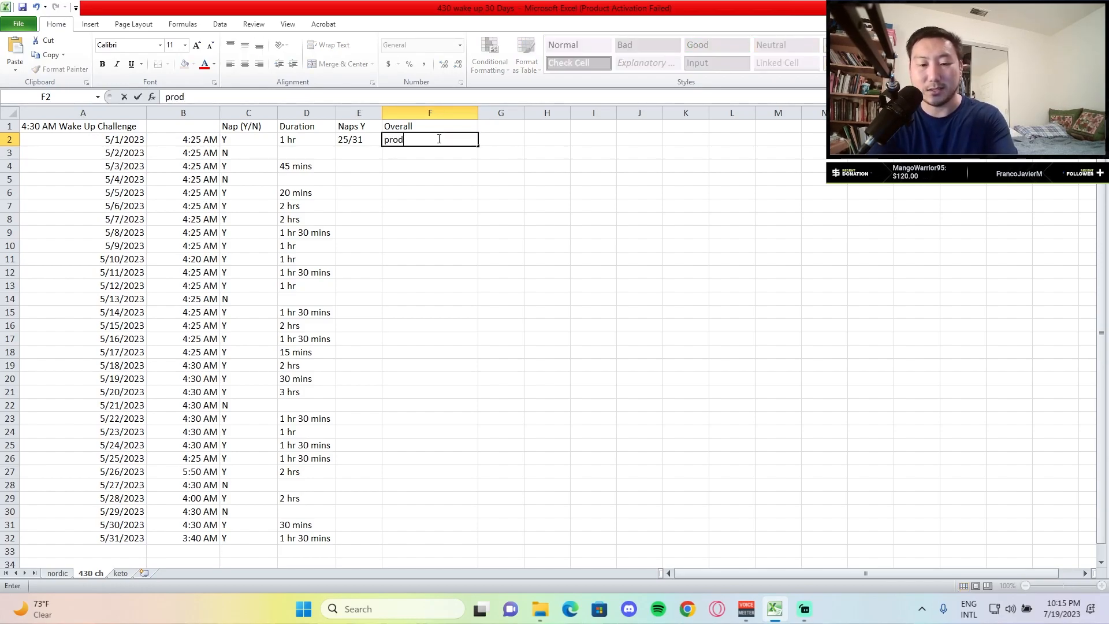
{"action": "type", "text": "uctive"}
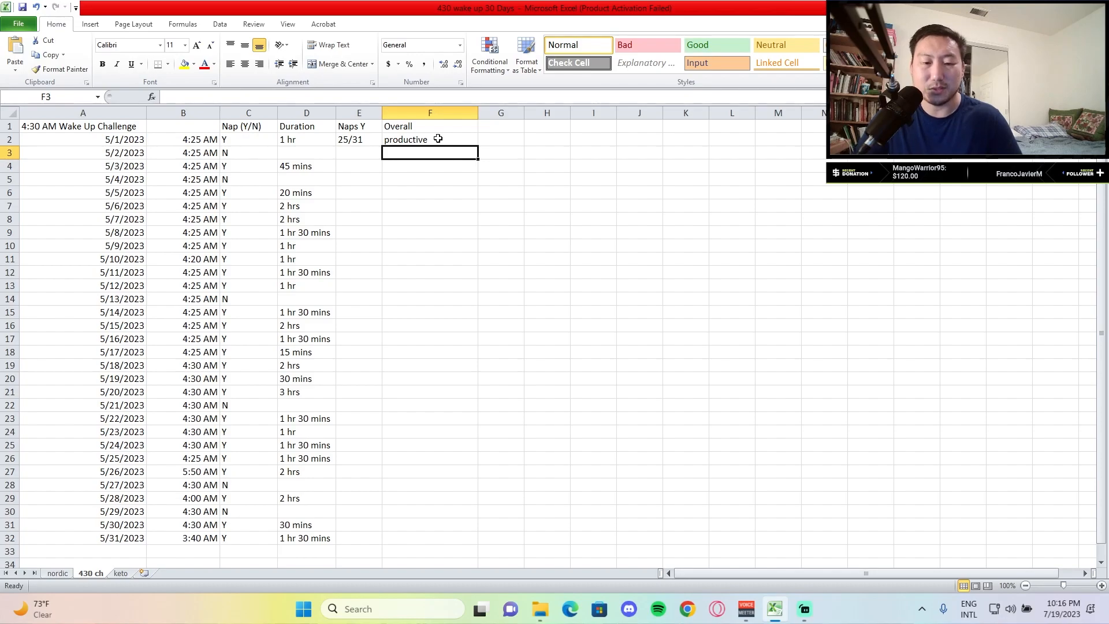
Enter 'tired' in F3 as the second Overall item.
{"action": "type", "text": "tired"}
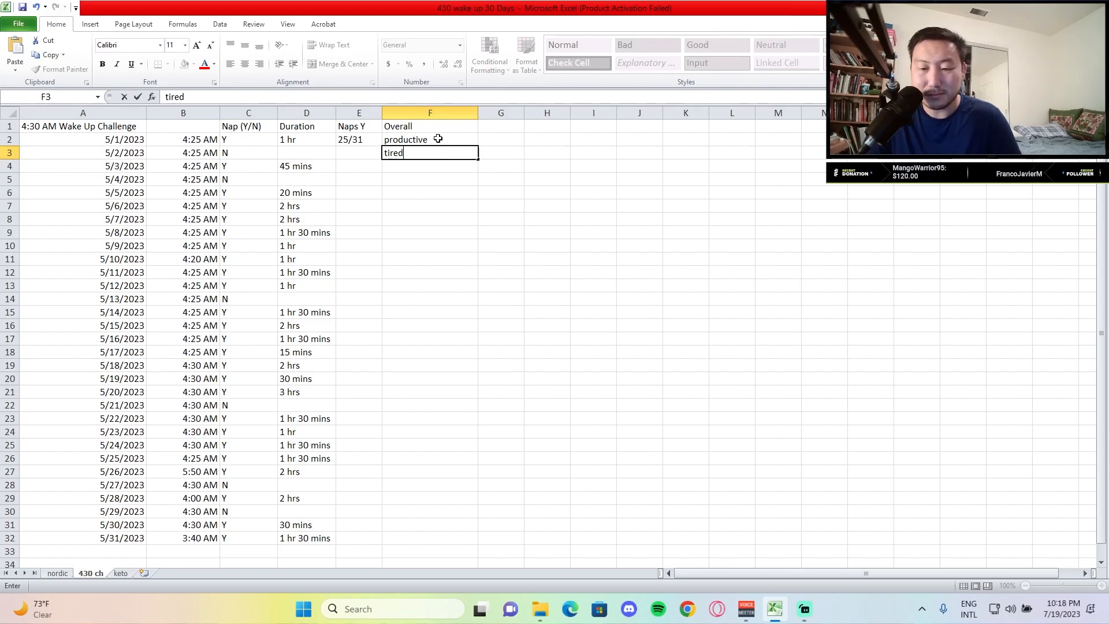
{"action": "key", "text": "enter"}
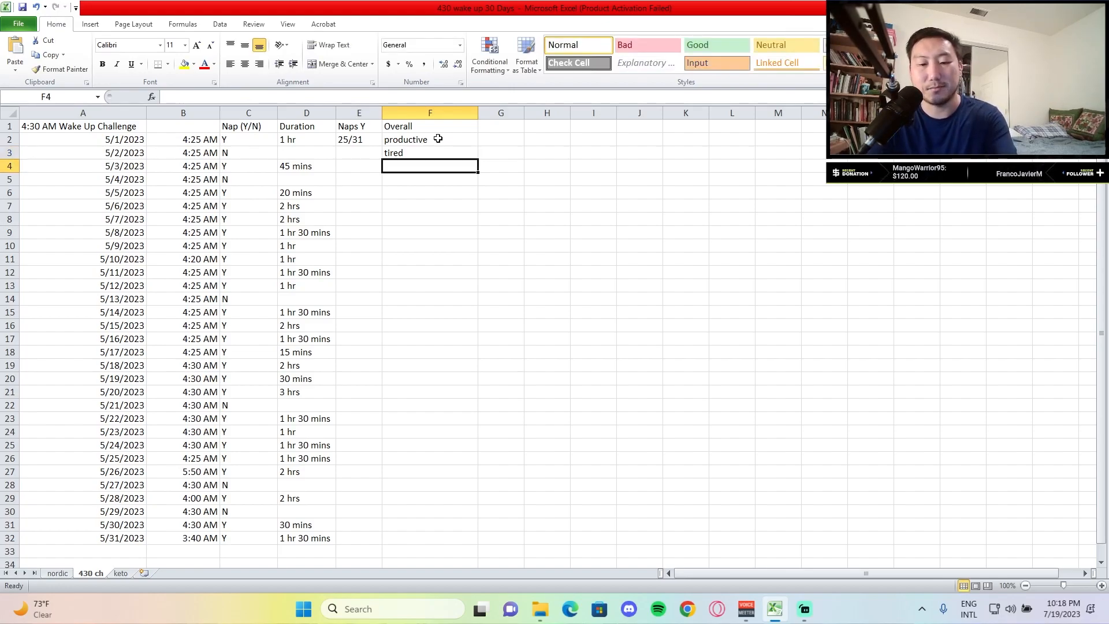
Enter 'lack of sleep' in F4 as the third Overall item.
{"action": "type", "text": "lack of sel"}
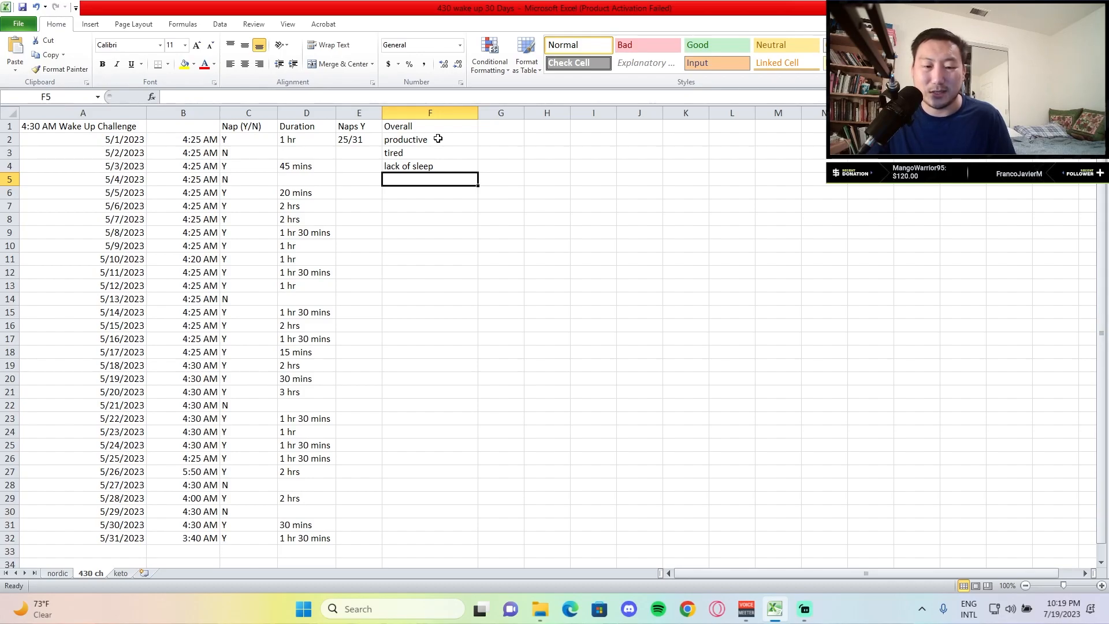
Enter 'social life' in F5 as the fourth Overall item.
{"action": "type", "text": "social life"}
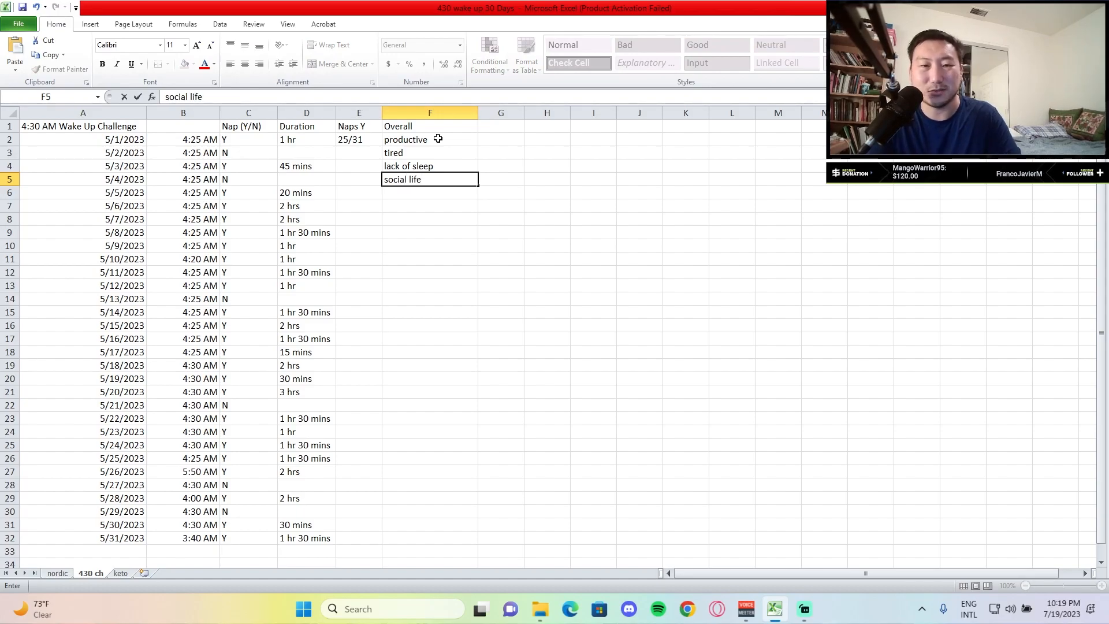
{"action": "key", "text": "enter"}
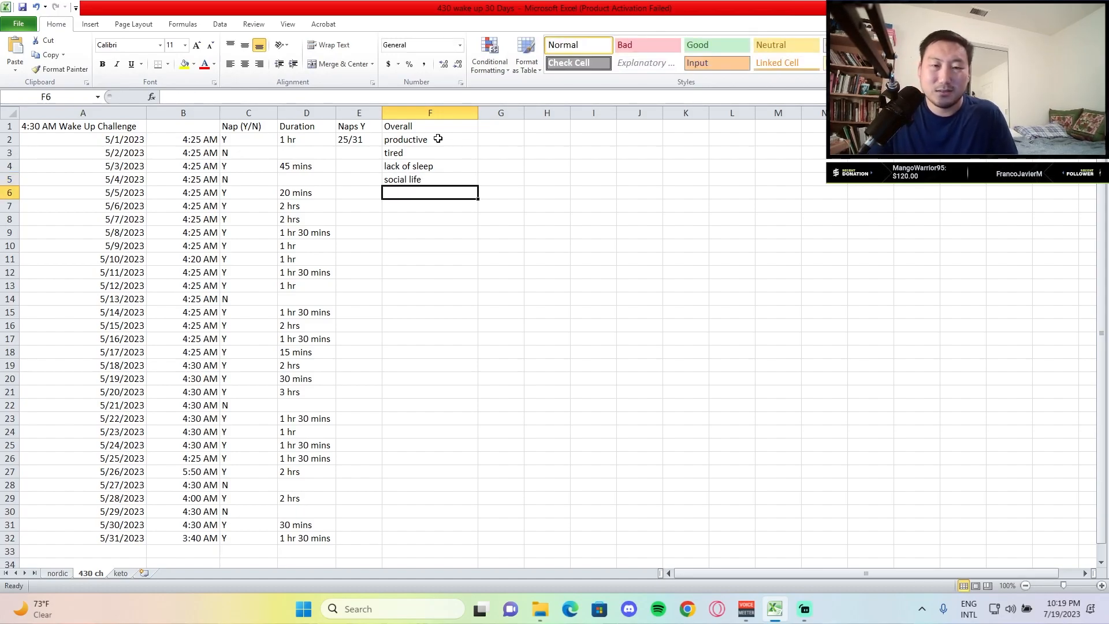